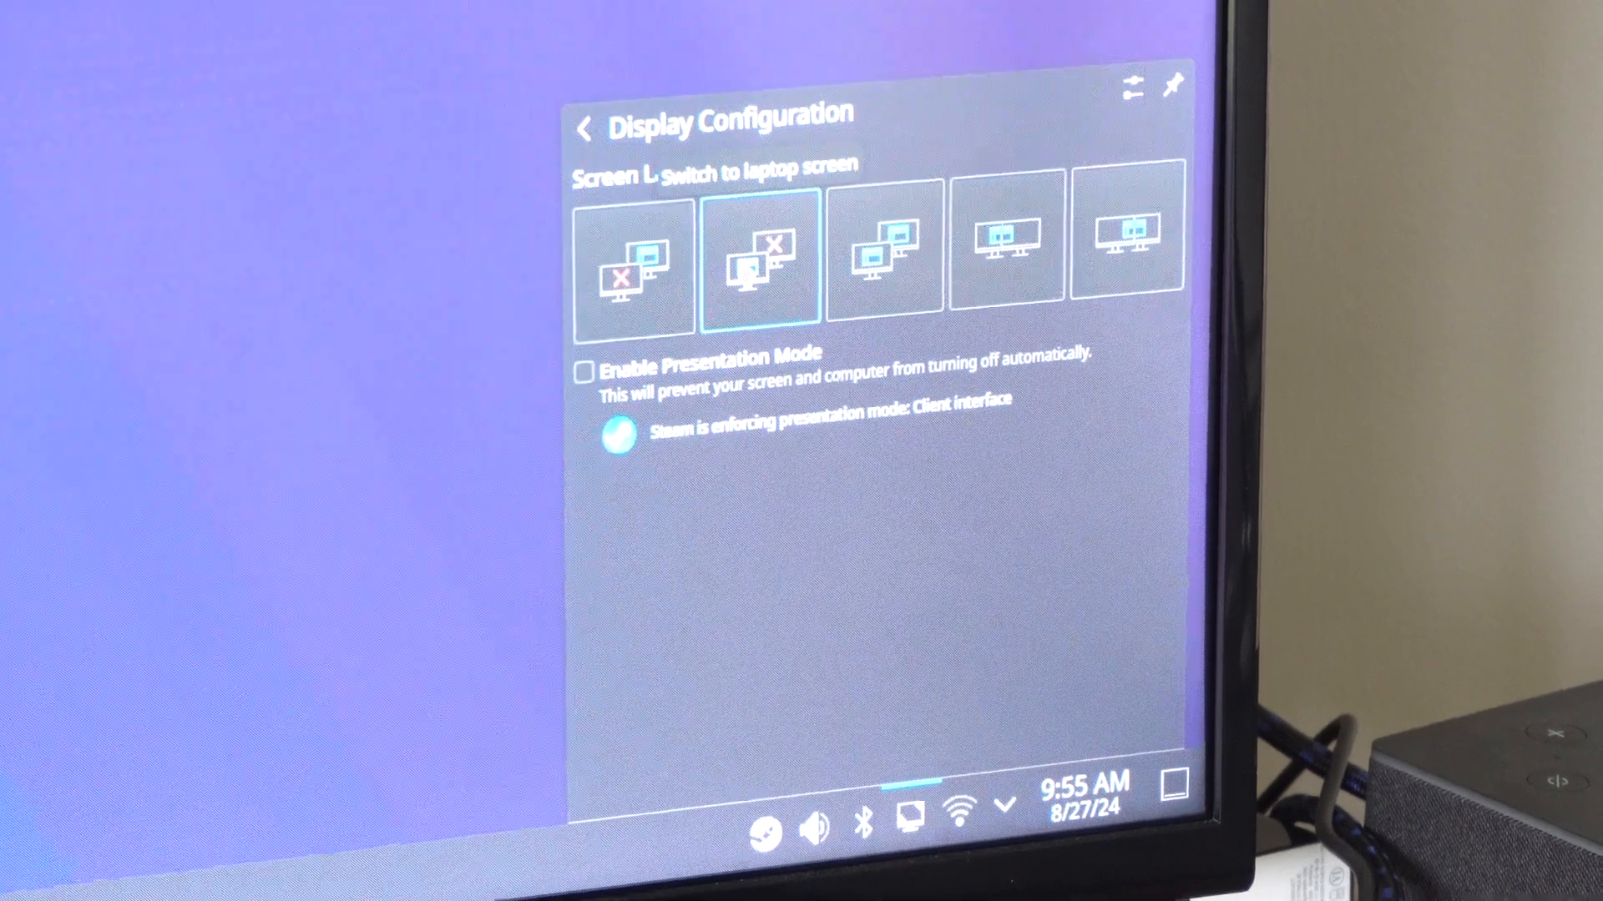
pyautogui.click(629, 256)
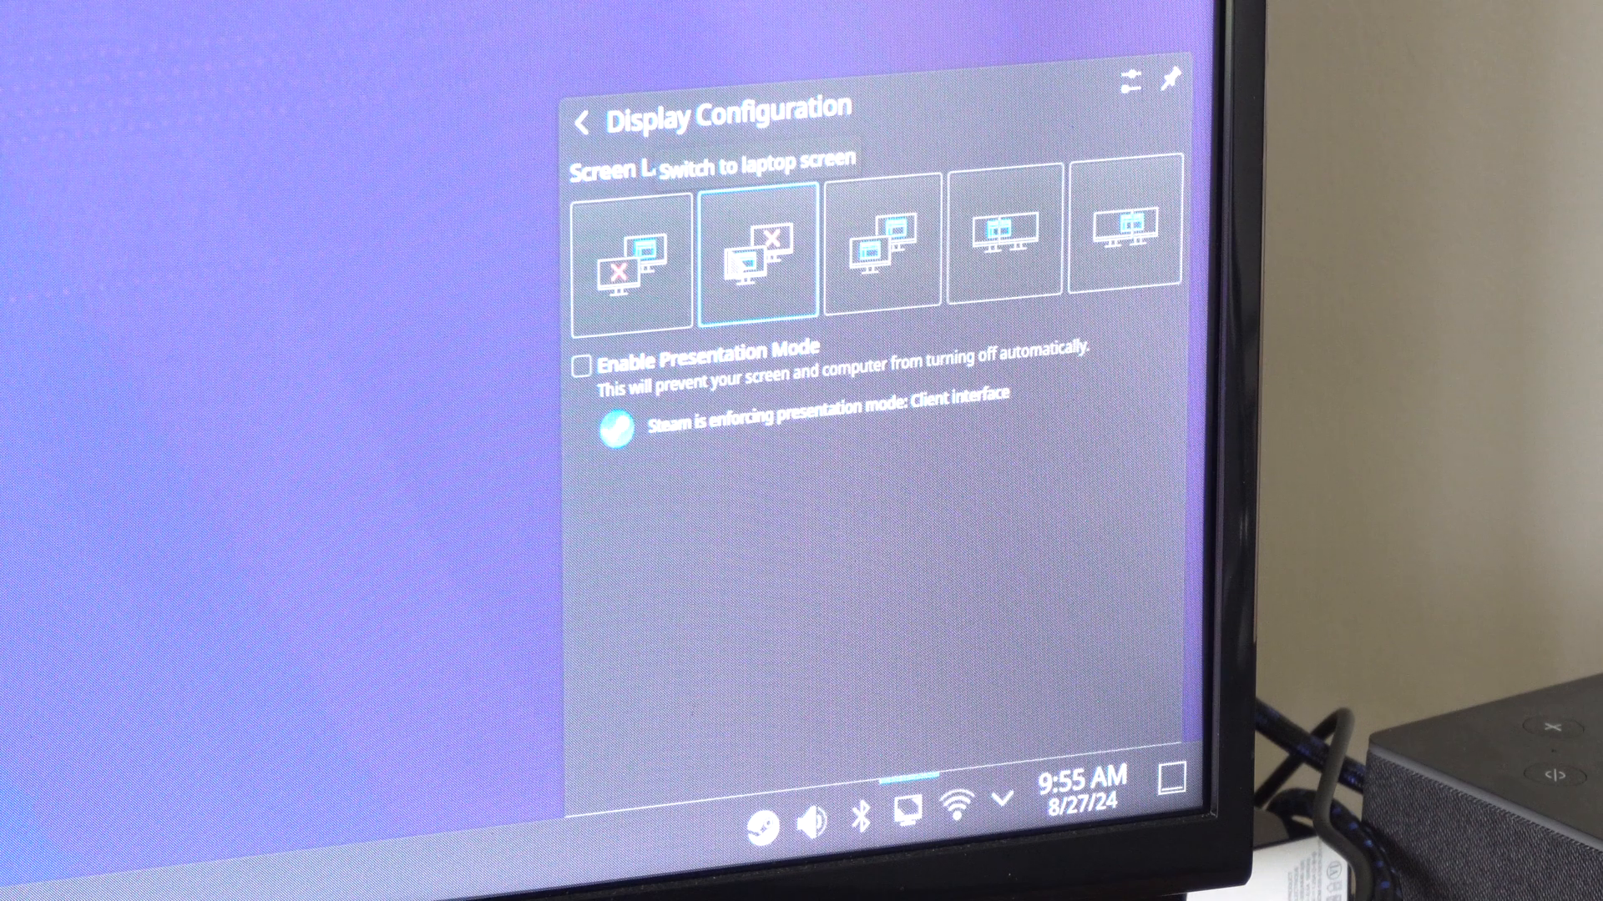
pyautogui.moveTo(792, 270)
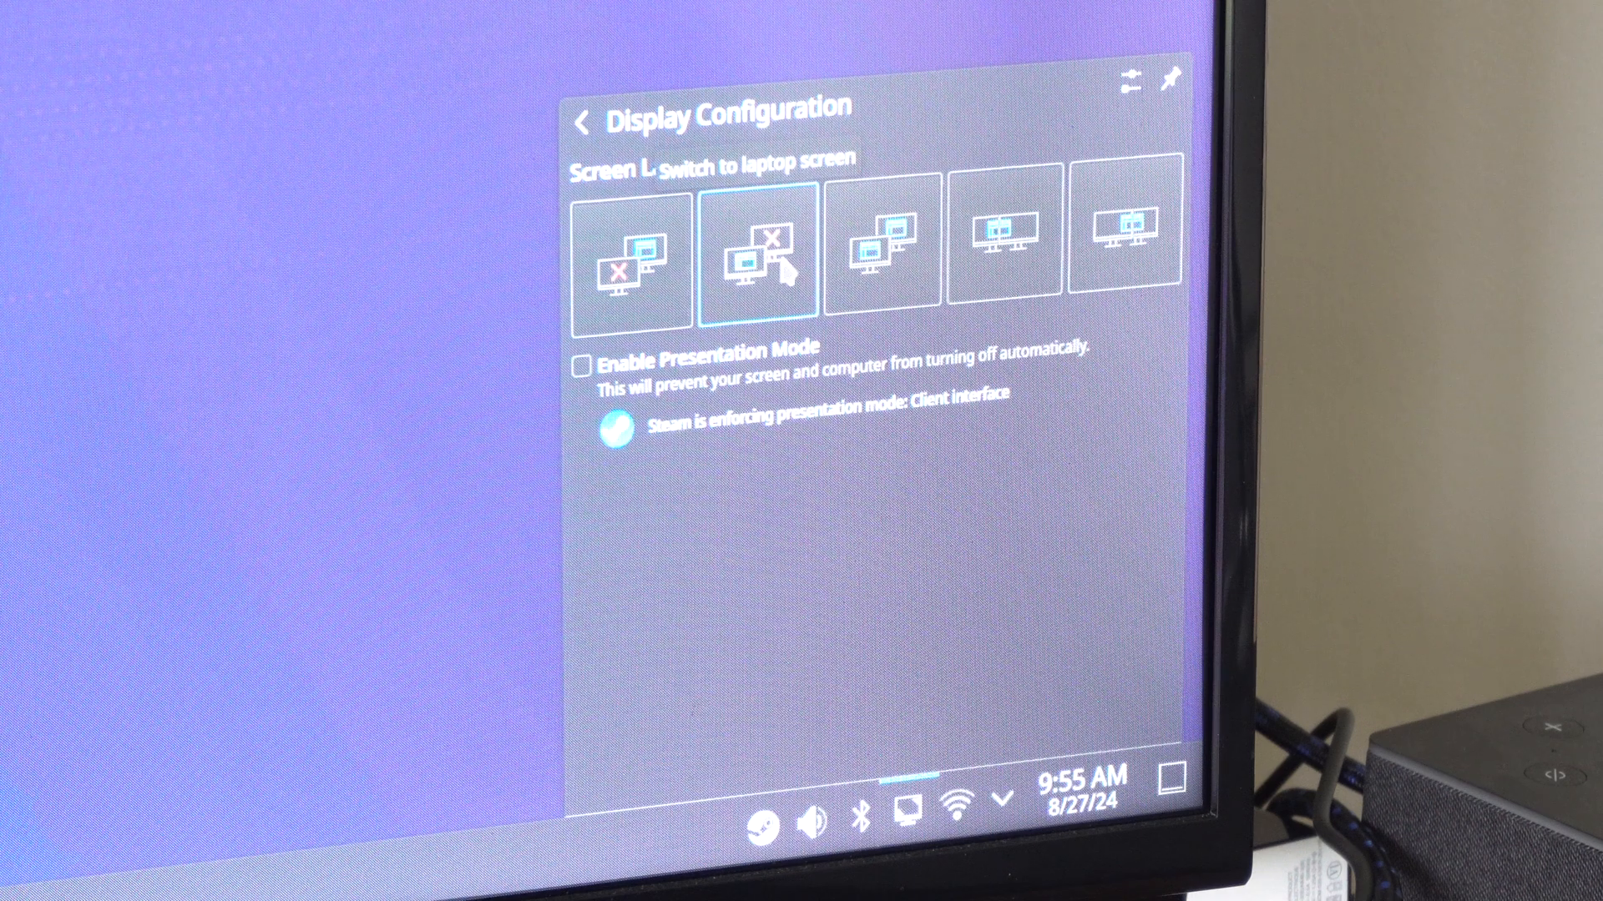